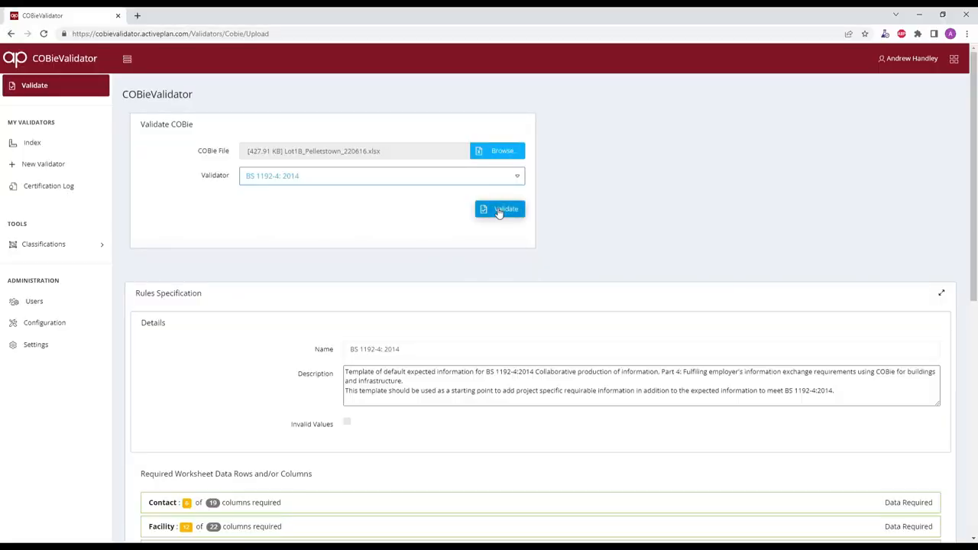
- Validate Lot1B_Pelletstown_220616.xlsx against BS 1192-4:2014 and scan the reported Type issues
left_click(500, 210)
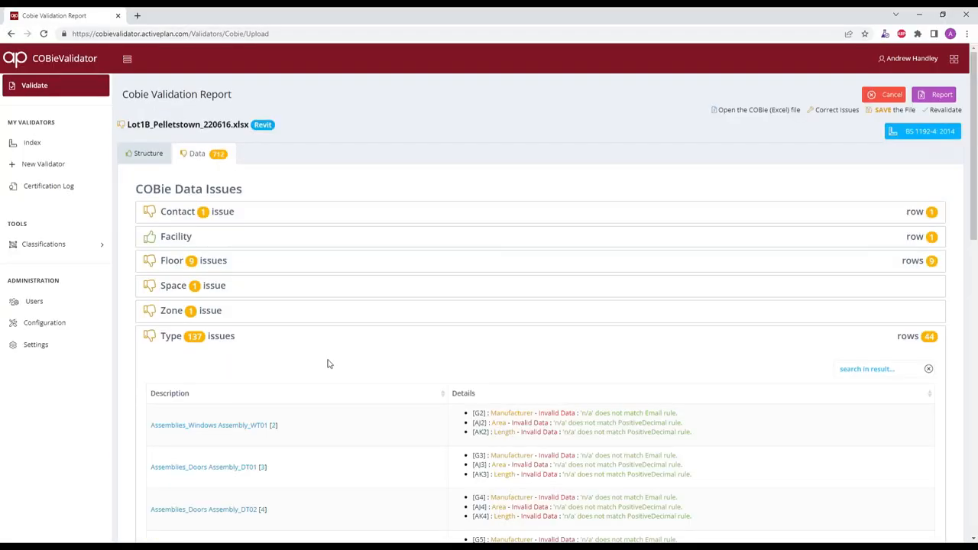
scroll("down", 3)
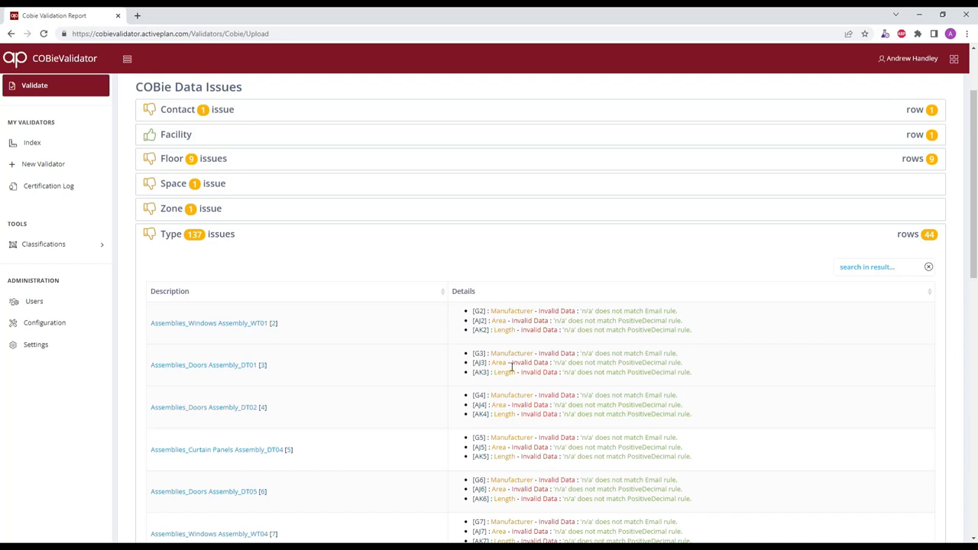
scroll("down", 3)
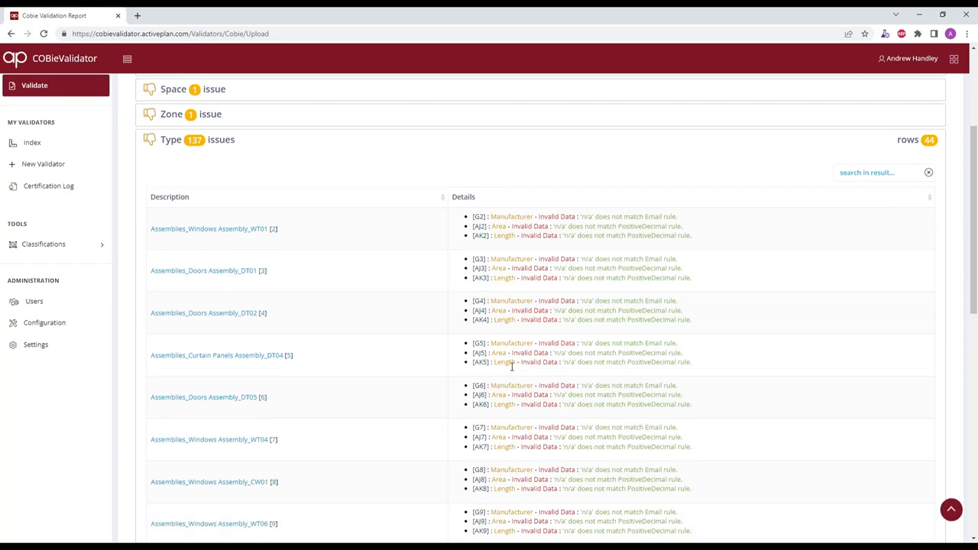
scroll("down", 3)
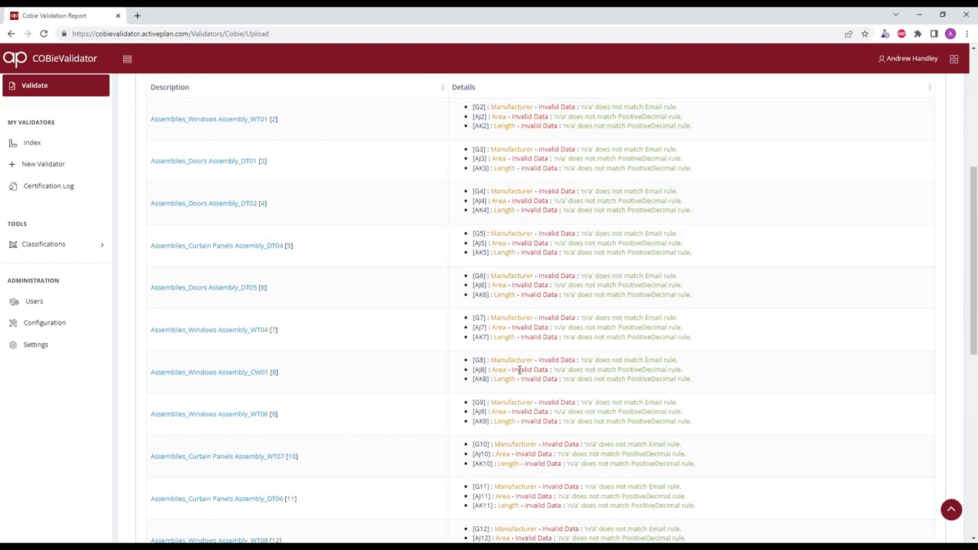
scroll("down", 3)
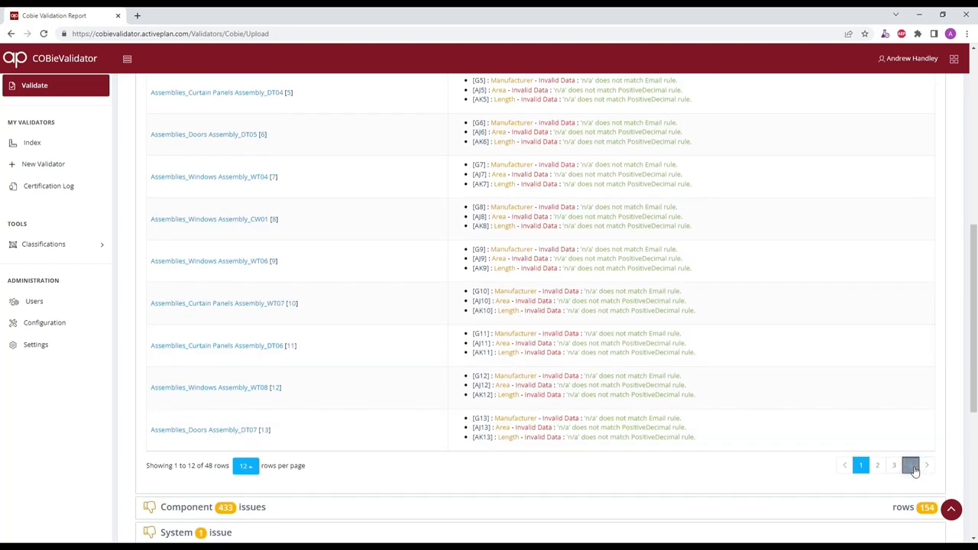
- Jump to the last page of Type issues and review them down to the Component date failures
left_click(911, 465)
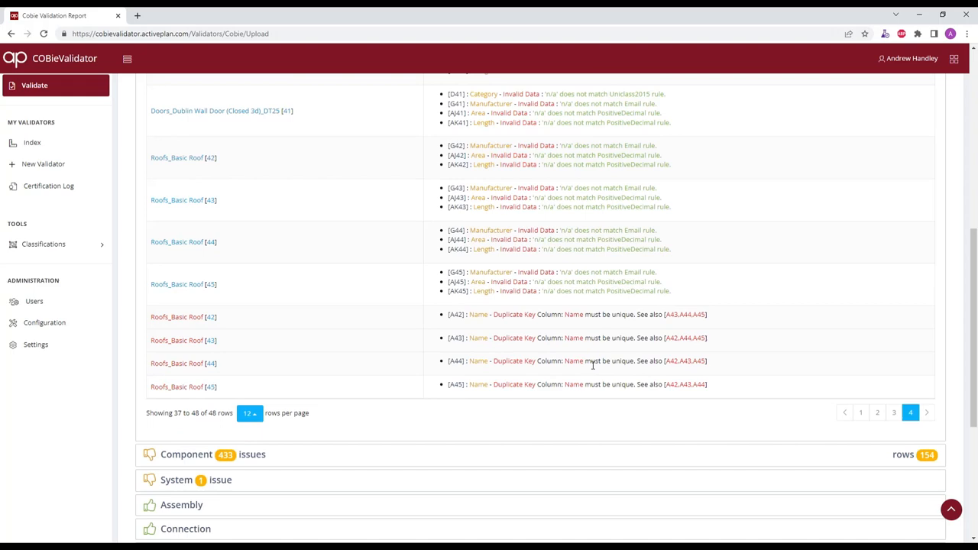
scroll("up", 3)
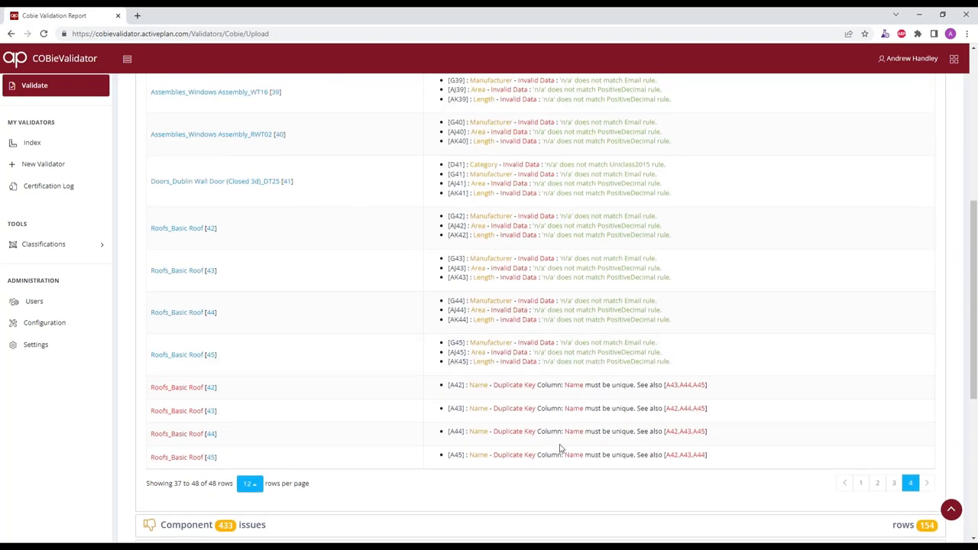
scroll("up", 3)
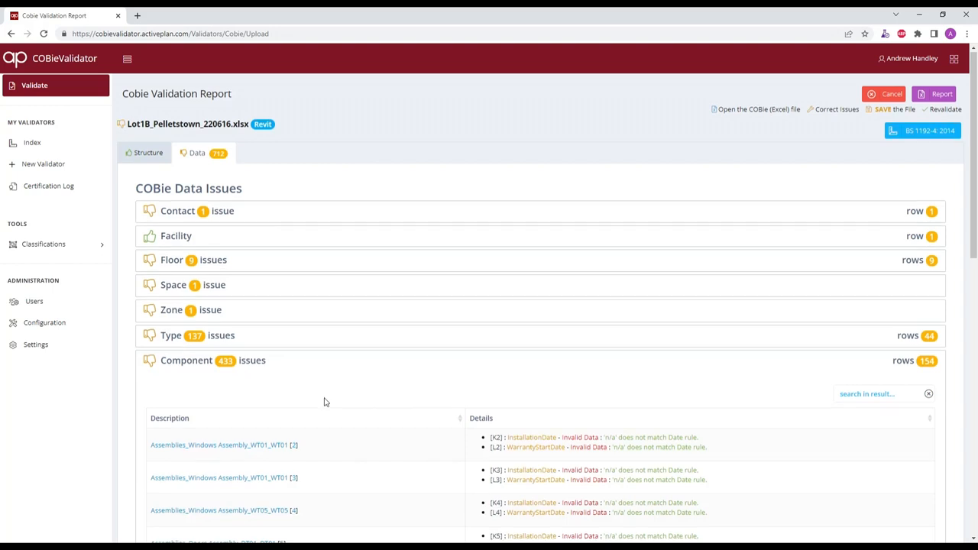
- Review the Component duplicate Name key issues on an earlier page, then collapse the Component section
scroll("down", 3)
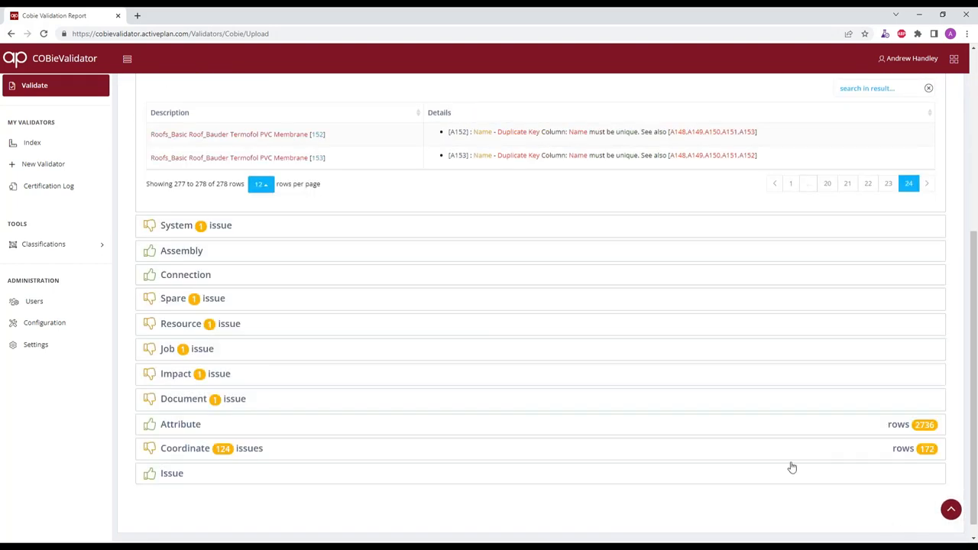
scroll("up", 3)
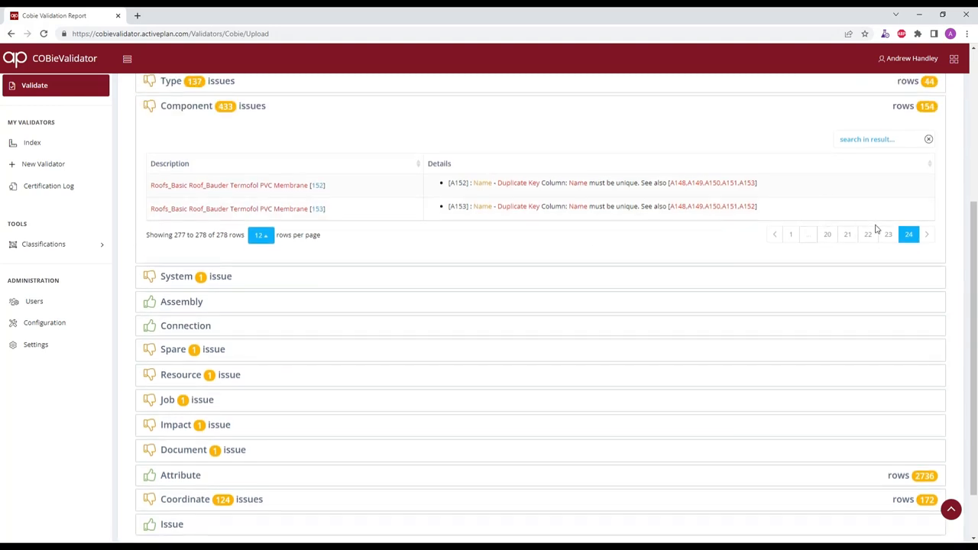
left_click(827, 235)
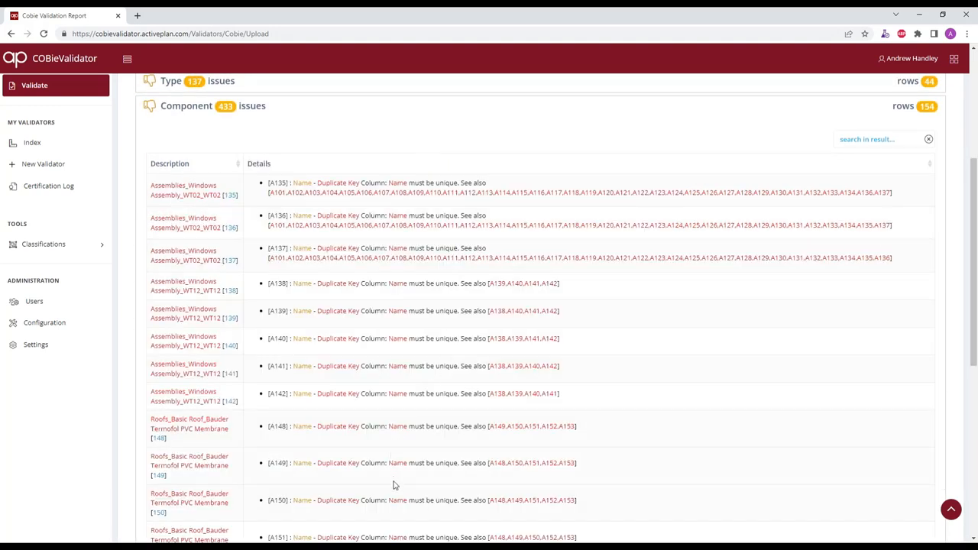
mouse_move(342, 371)
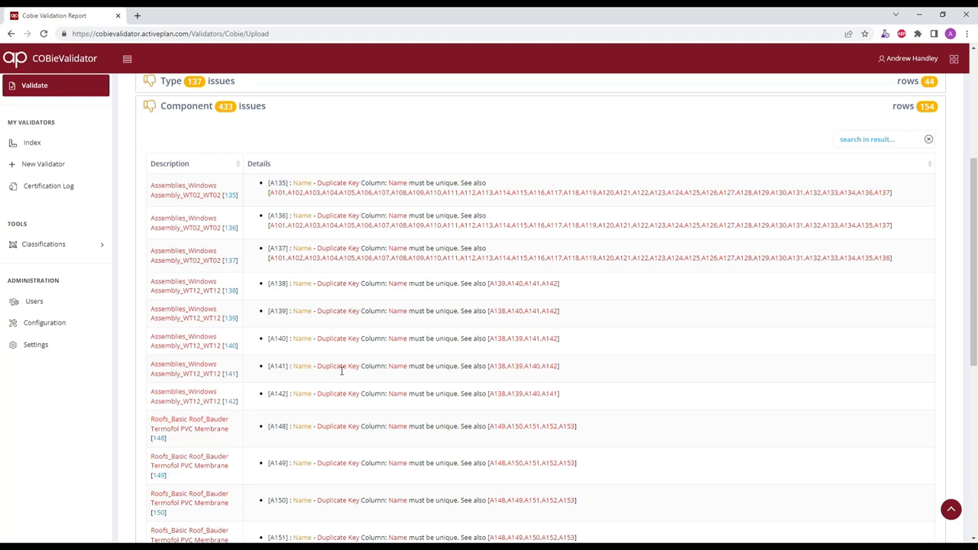
mouse_move(401, 310)
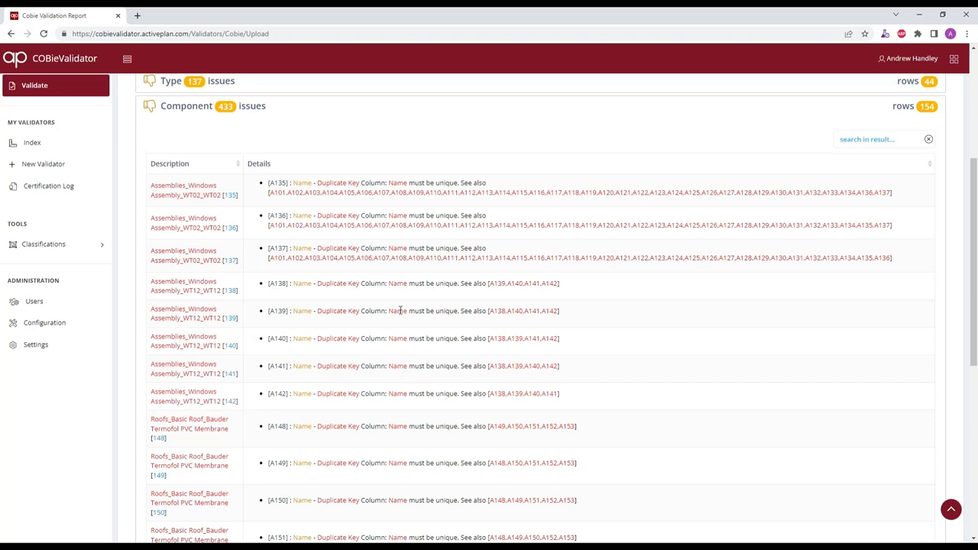
left_click(186, 105)
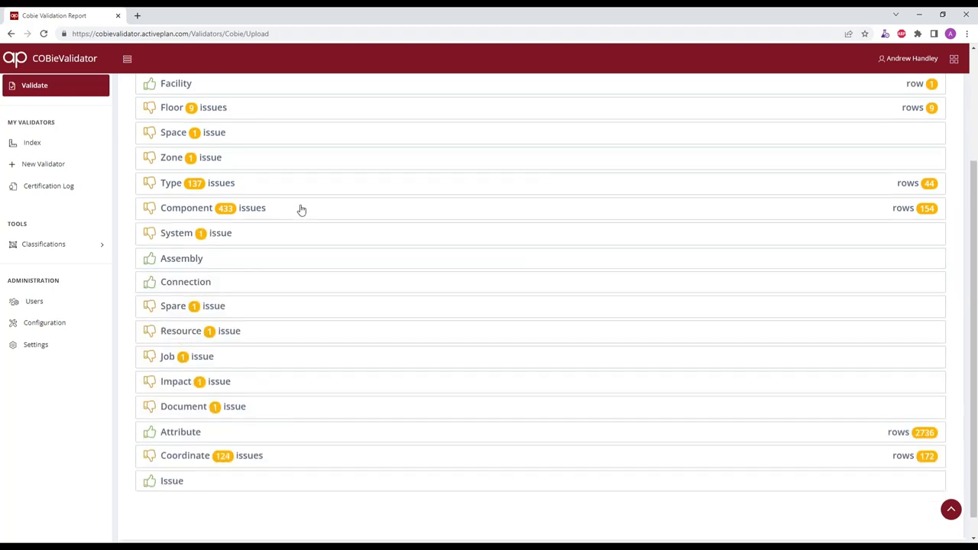
mouse_move(333, 354)
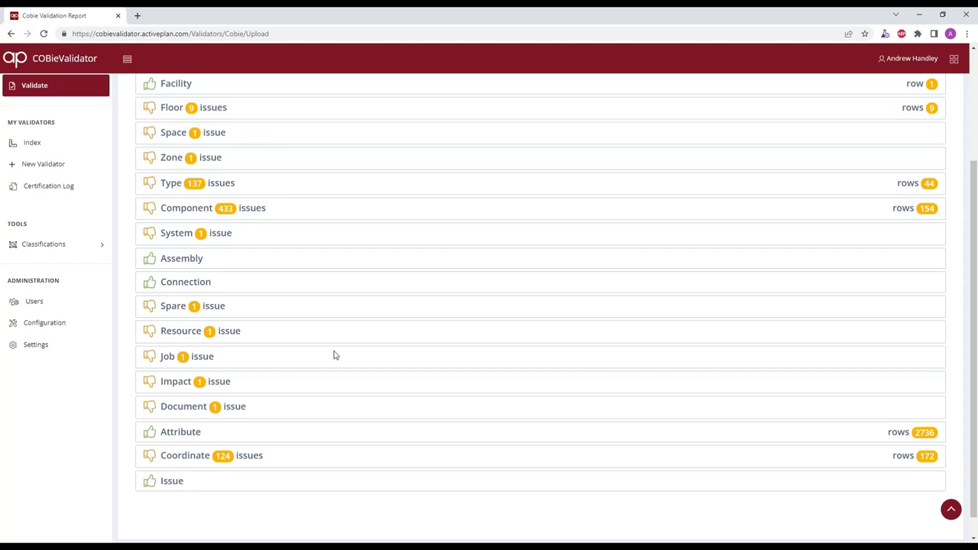
- Import the Pelletstown School validator from AIR for stage 4 - Technical Design
left_click(42, 163)
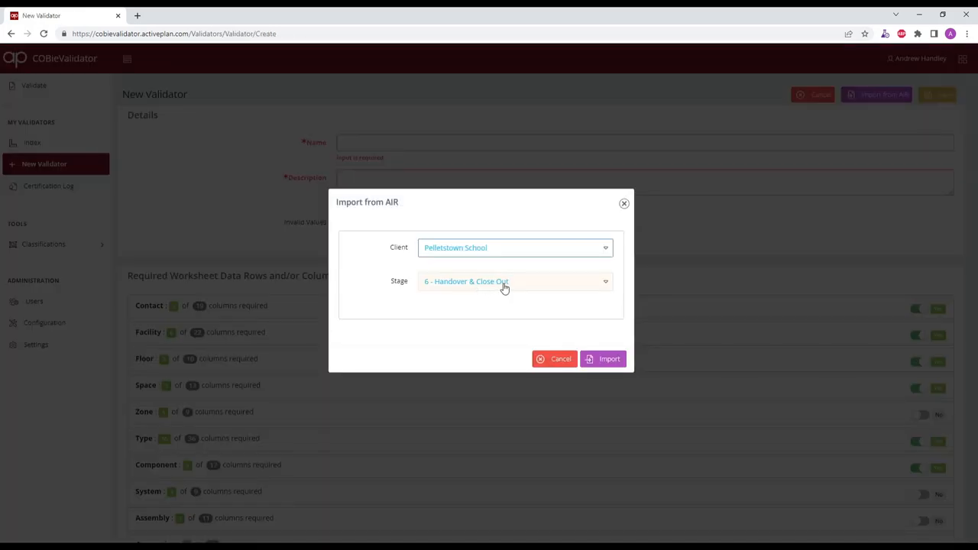
left_click(516, 281)
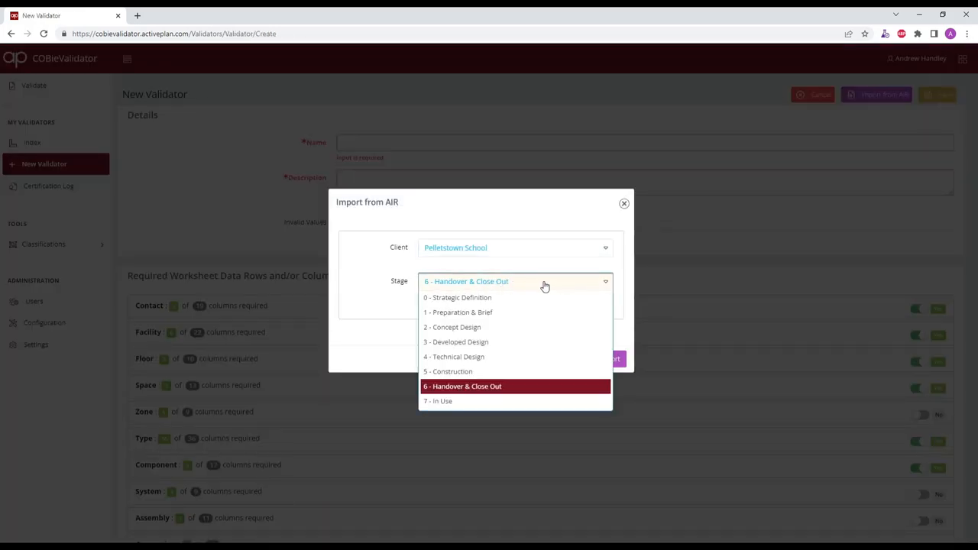
mouse_move(523, 357)
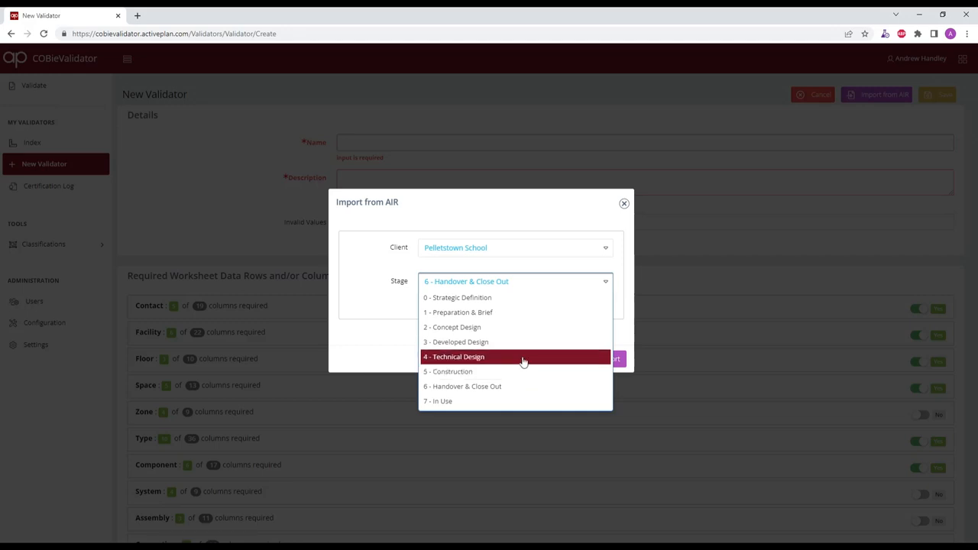
mouse_move(446, 359)
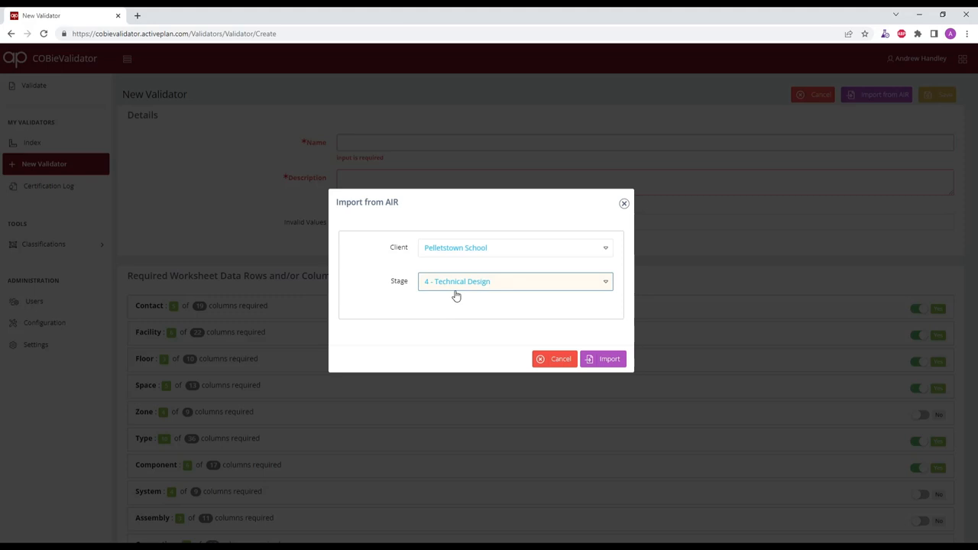
left_click(602, 359)
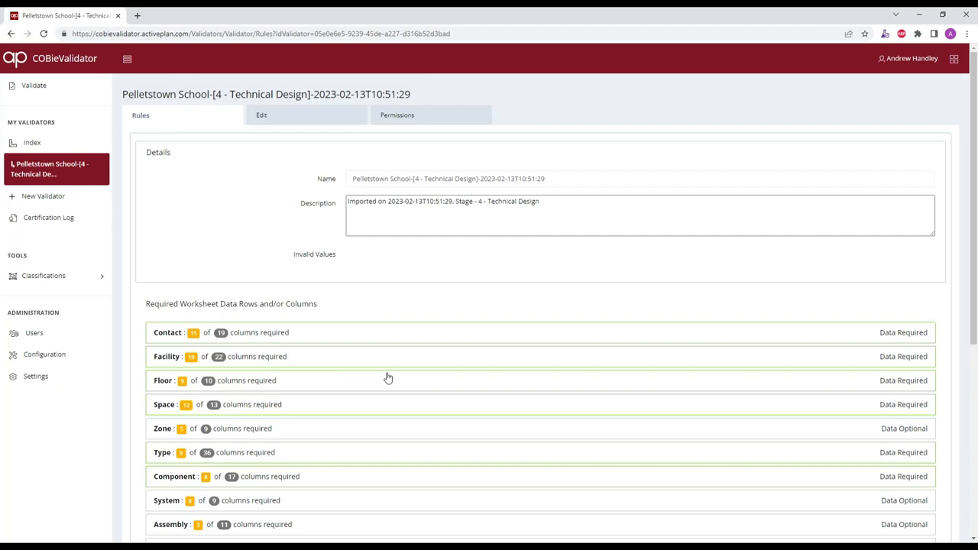
scroll("down", 3)
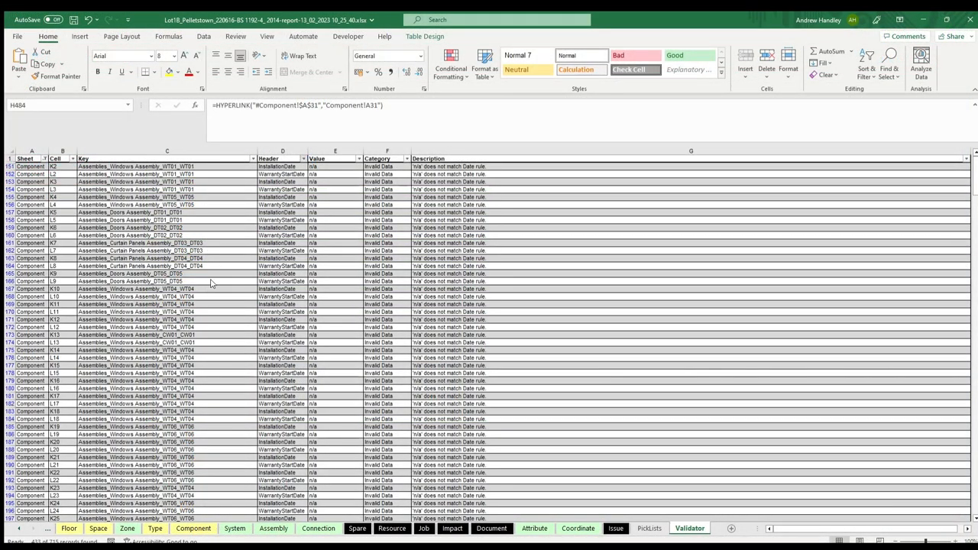
mouse_move(195, 275)
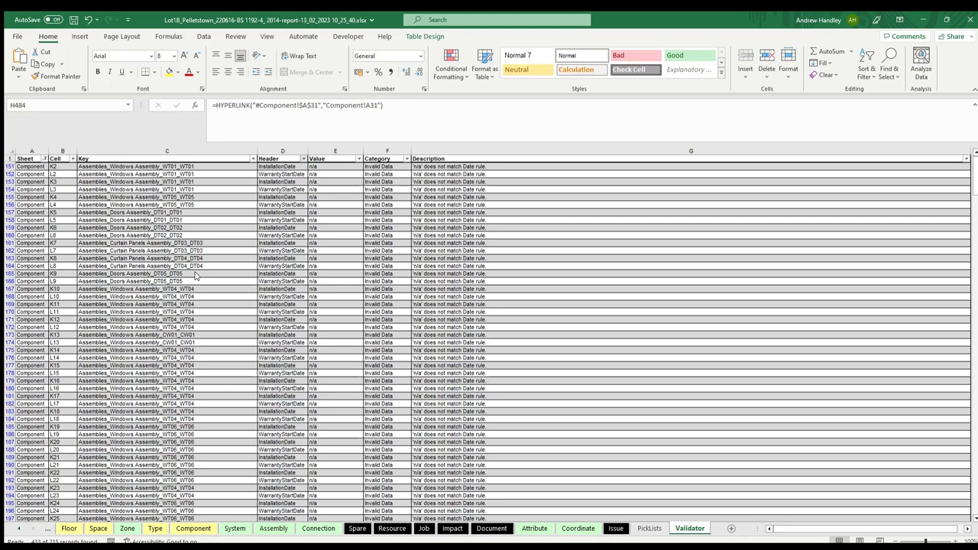
mouse_move(202, 312)
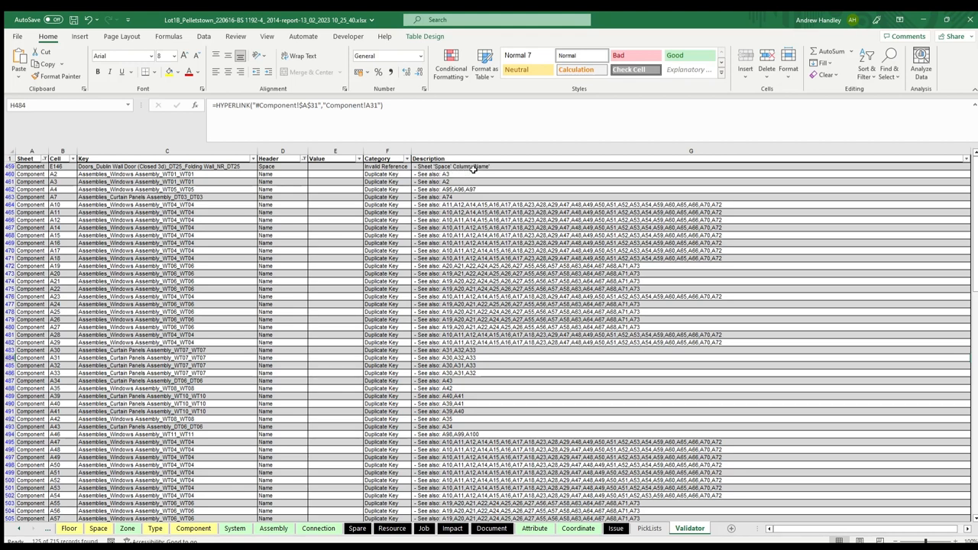
mouse_move(411, 174)
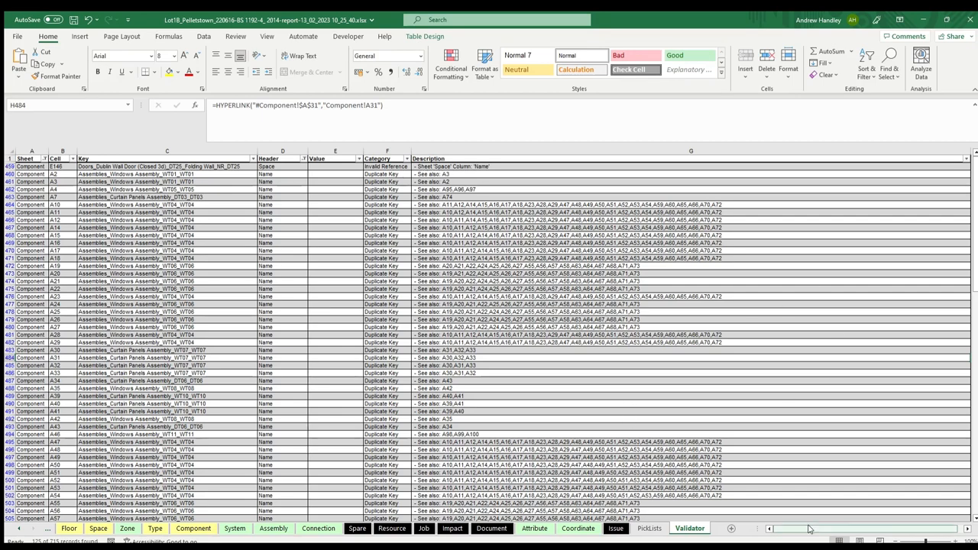
- Scroll the Validator sheet right to the Link column of the Component error rows
scroll("right", 3)
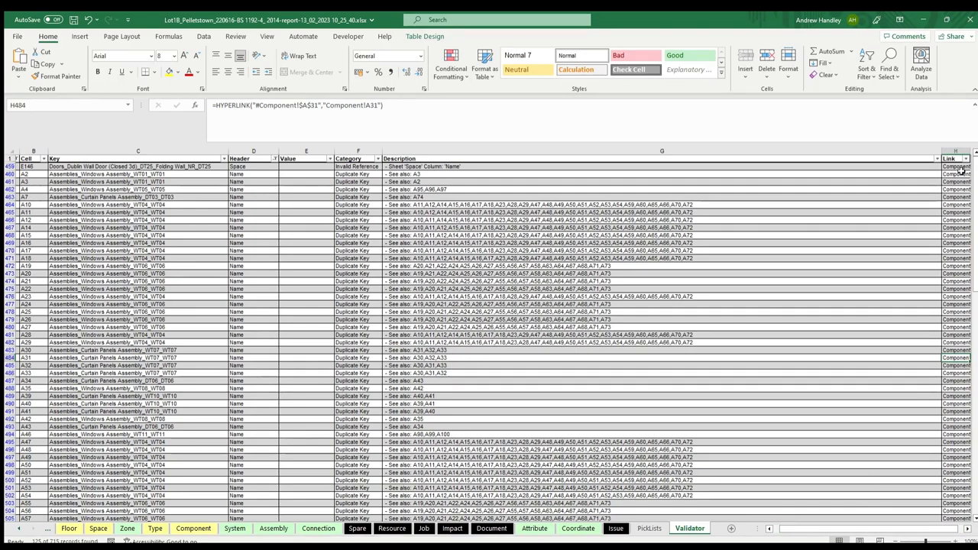
left_click(193, 528)
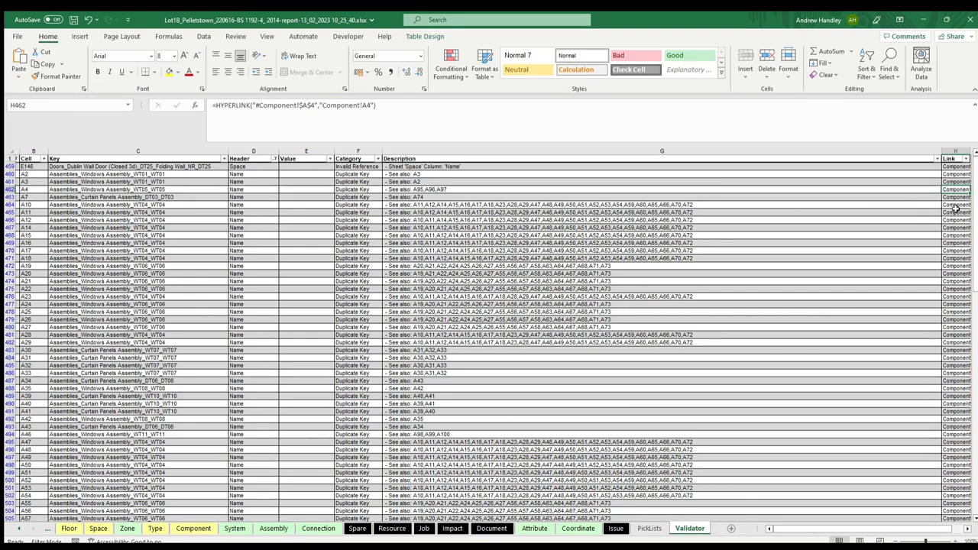
left_click(193, 529)
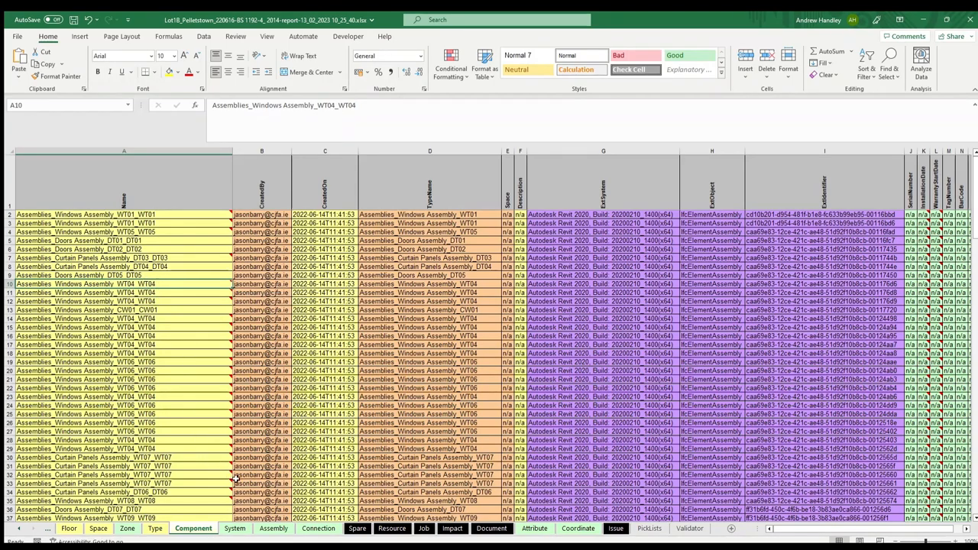
left_click(688, 529)
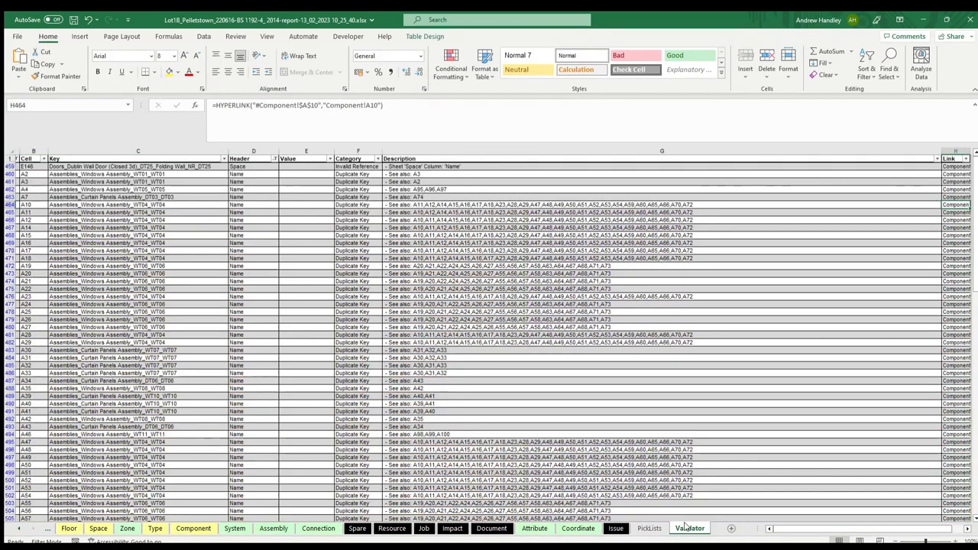